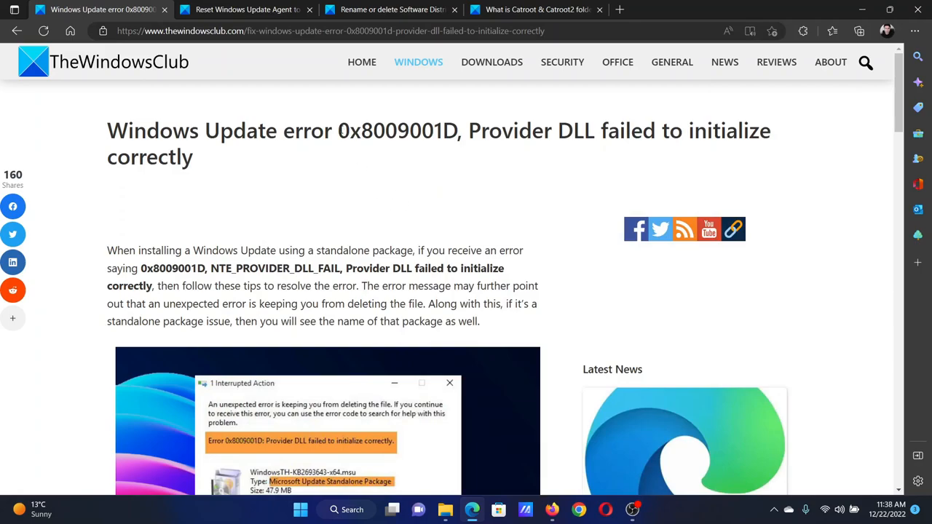
Highlight the error code 0x8009001D in the article title.
double_click(349, 130)
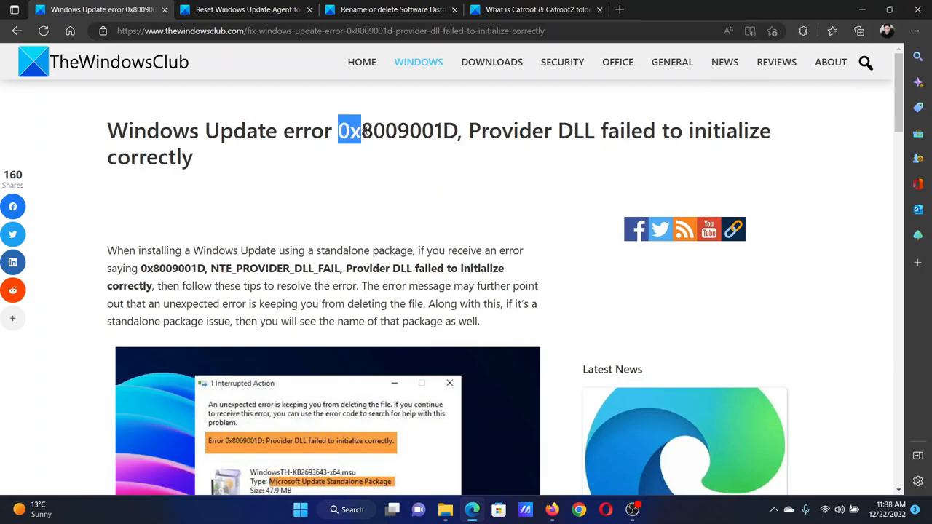
left_click_drag(338, 131, 433, 131)
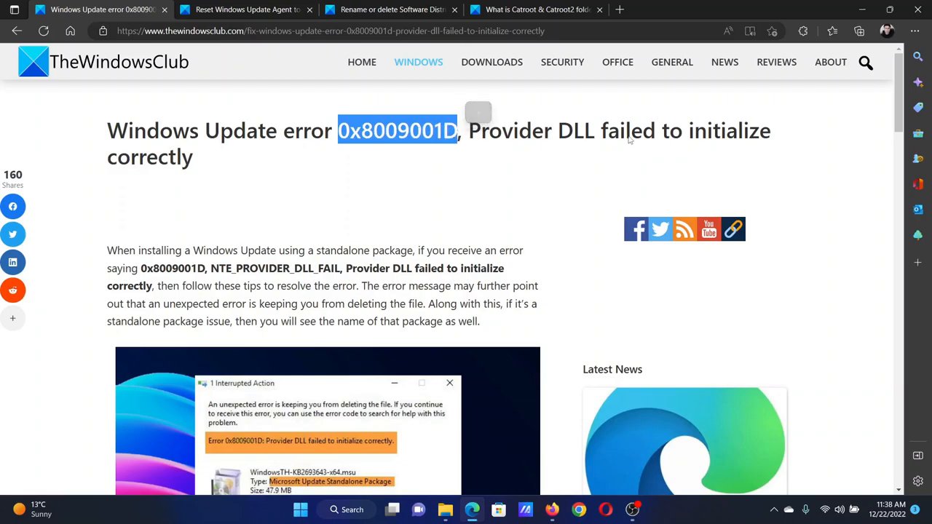
mouse_move(273, 224)
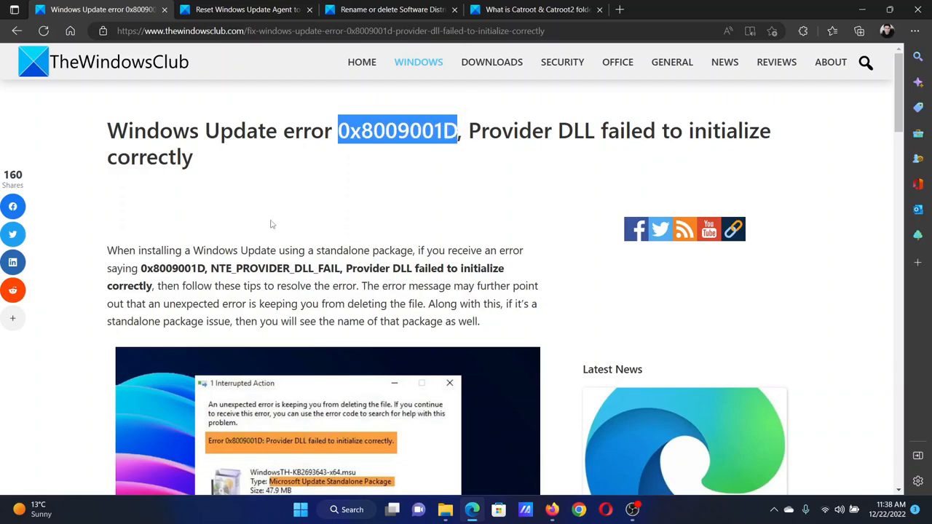
Scroll down to the four-fix list and the 'Run the Windows Update Troubleshooter' section.
scroll("down", 3)
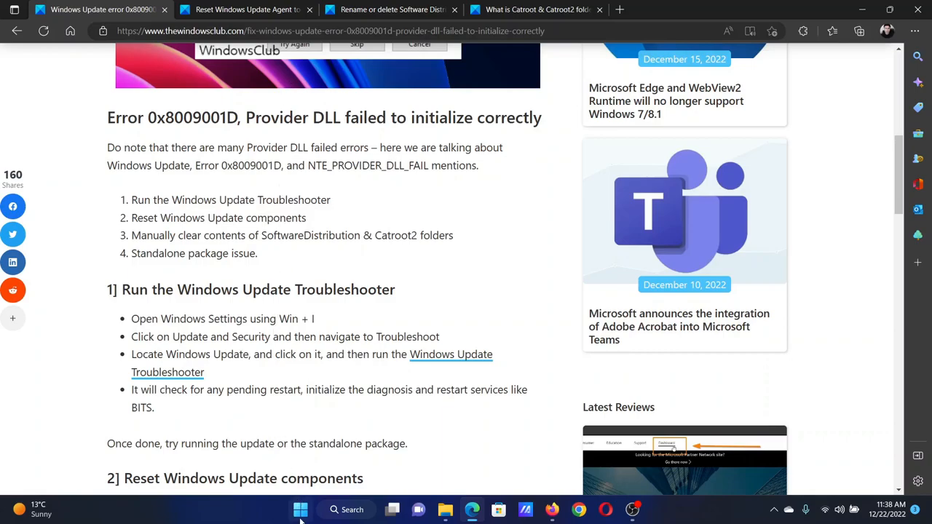
left_click(301, 509)
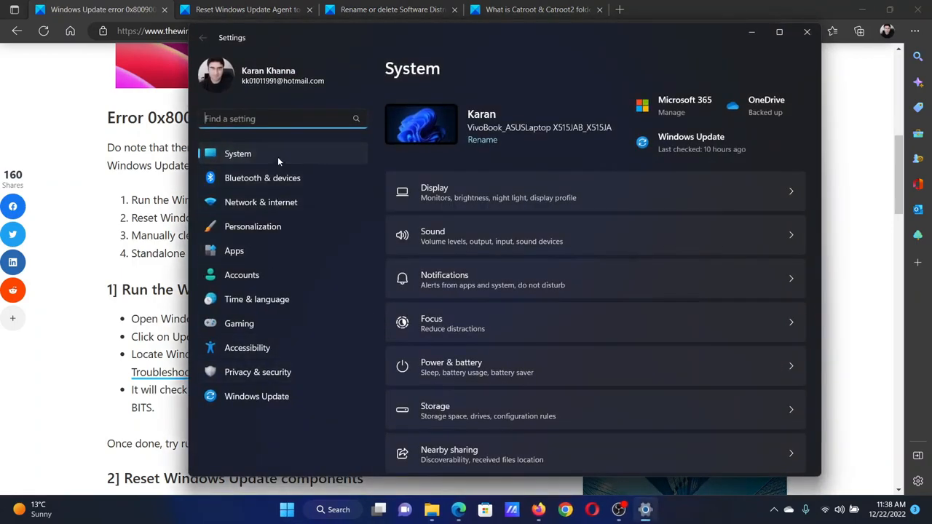
scroll("down", 3)
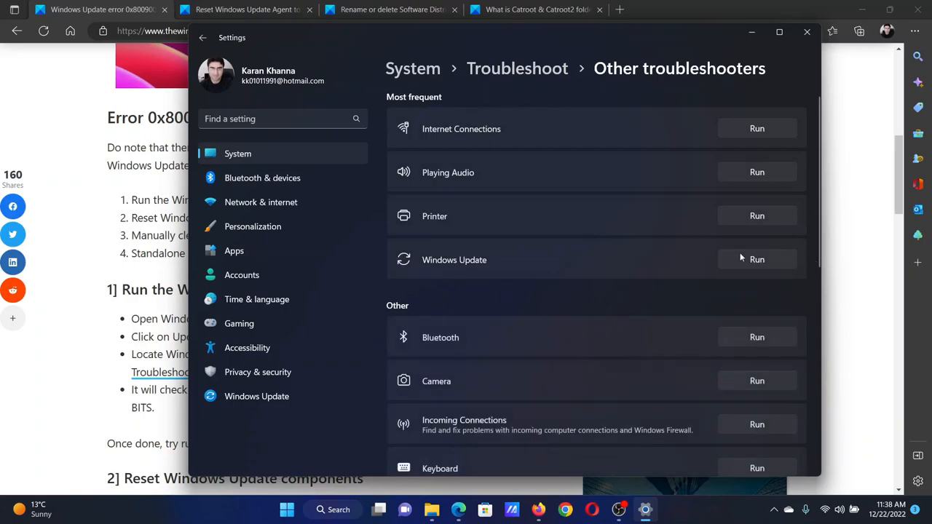
mouse_move(806, 32)
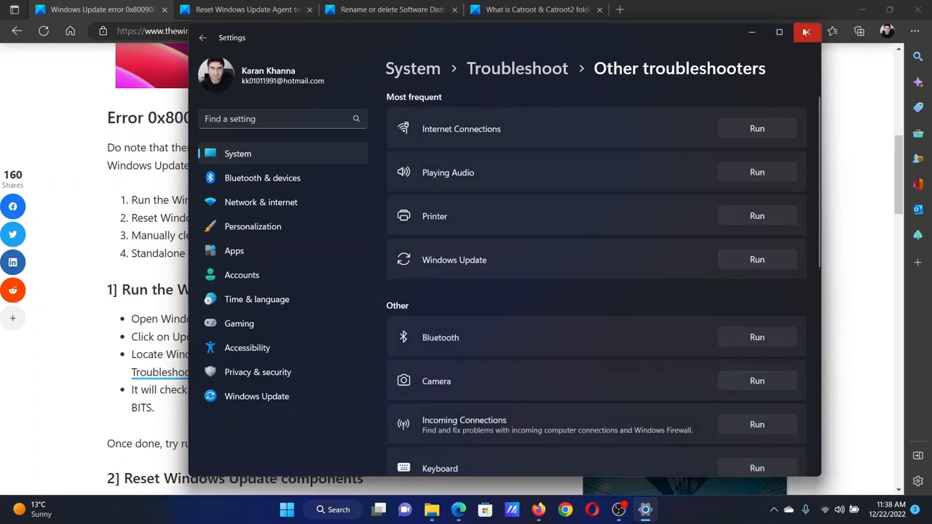
left_click(805, 32)
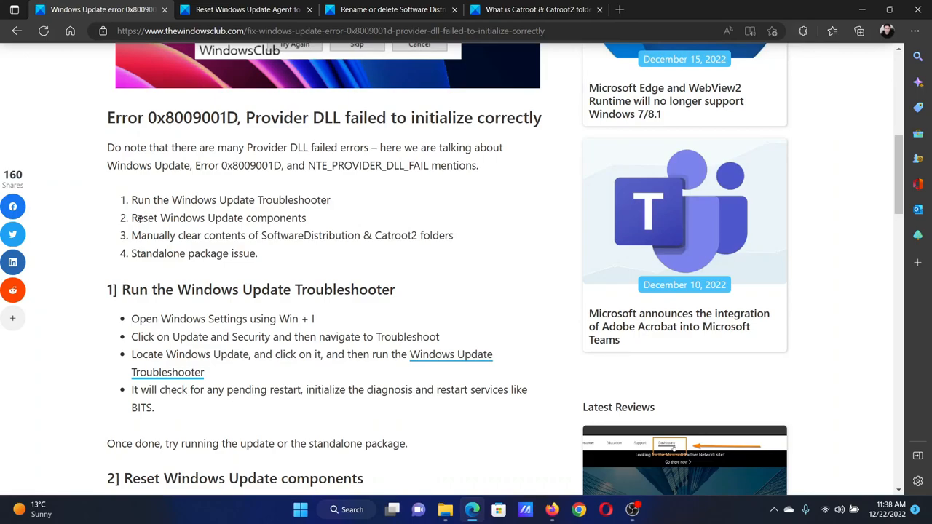
double_click(218, 217)
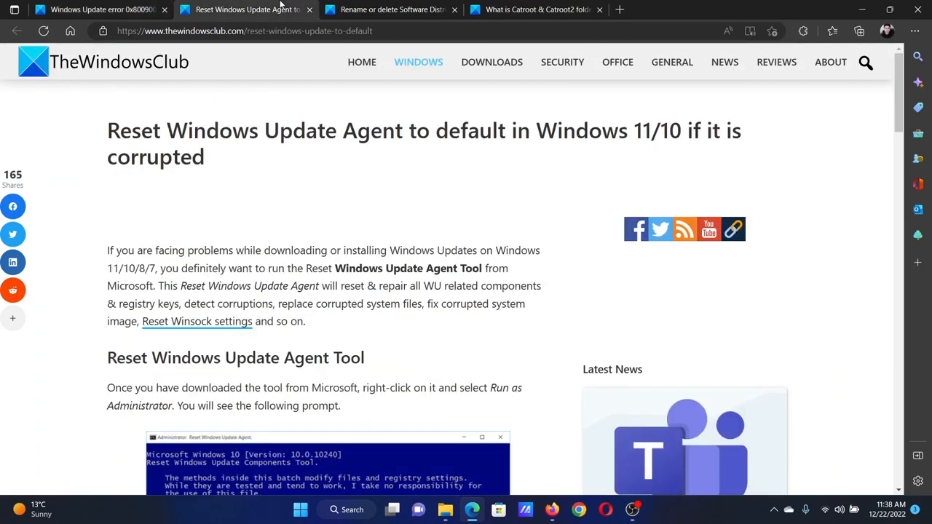
left_click(99, 10)
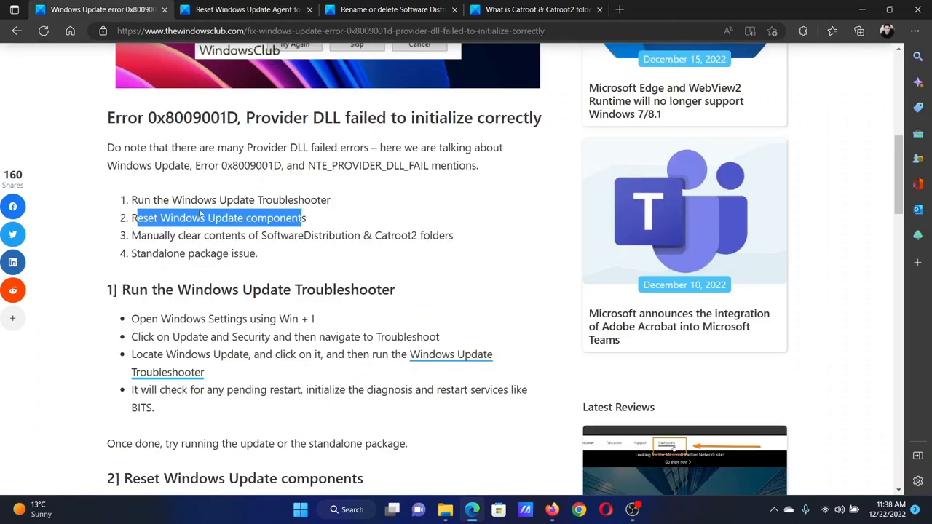
left_click_drag(131, 217, 336, 235)
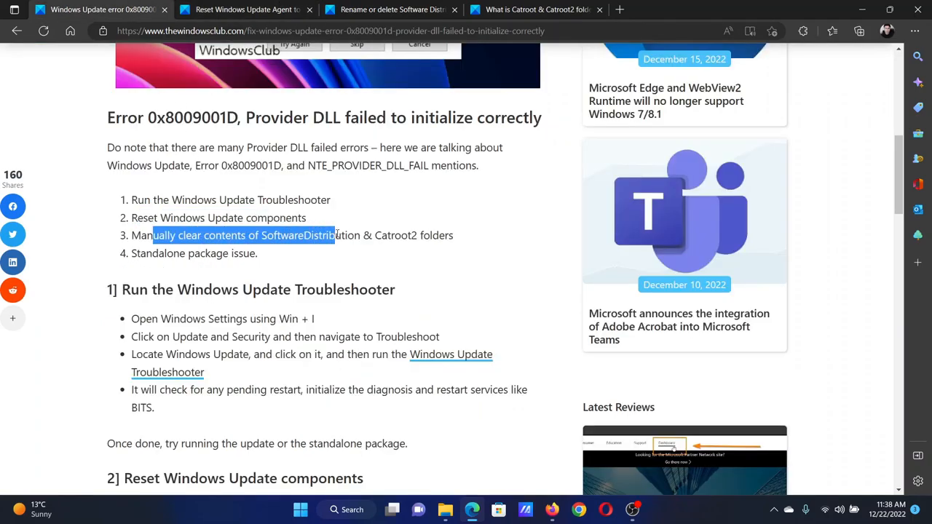
left_click_drag(334, 235, 415, 235)
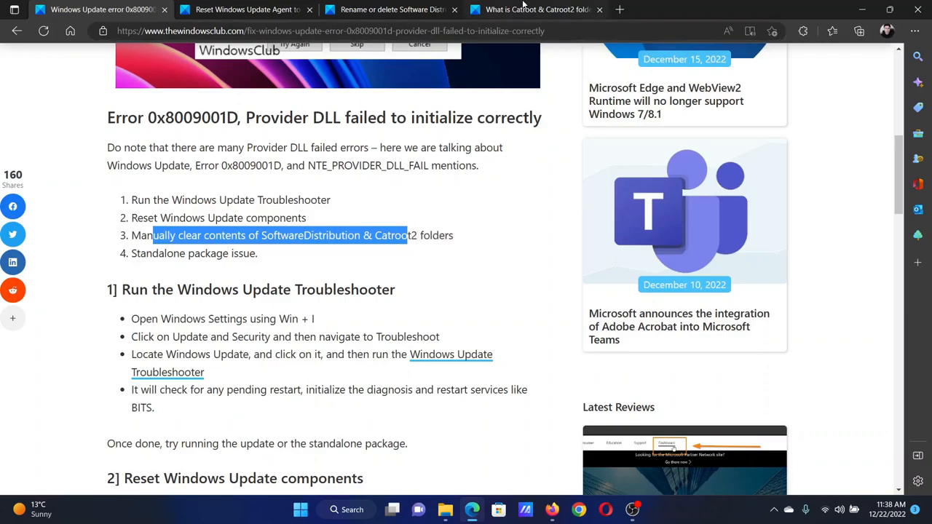
left_click(391, 9)
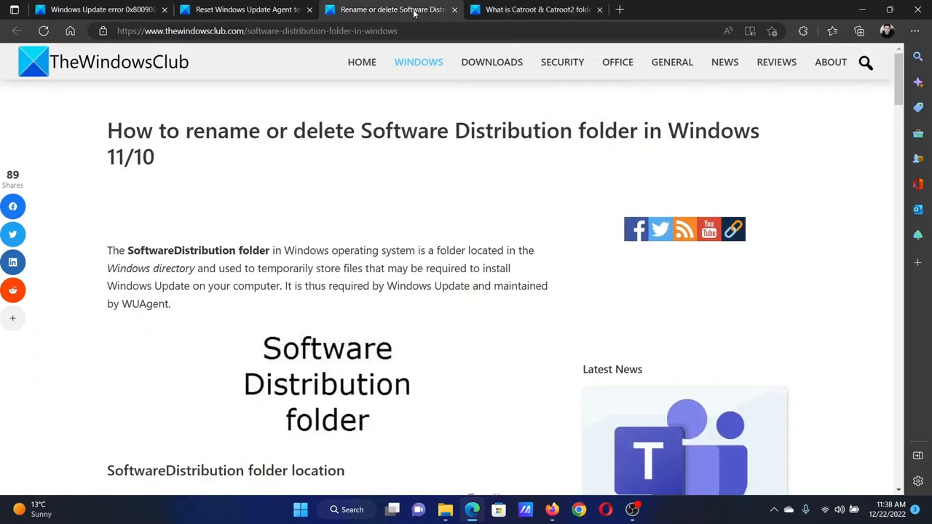
left_click(98, 9)
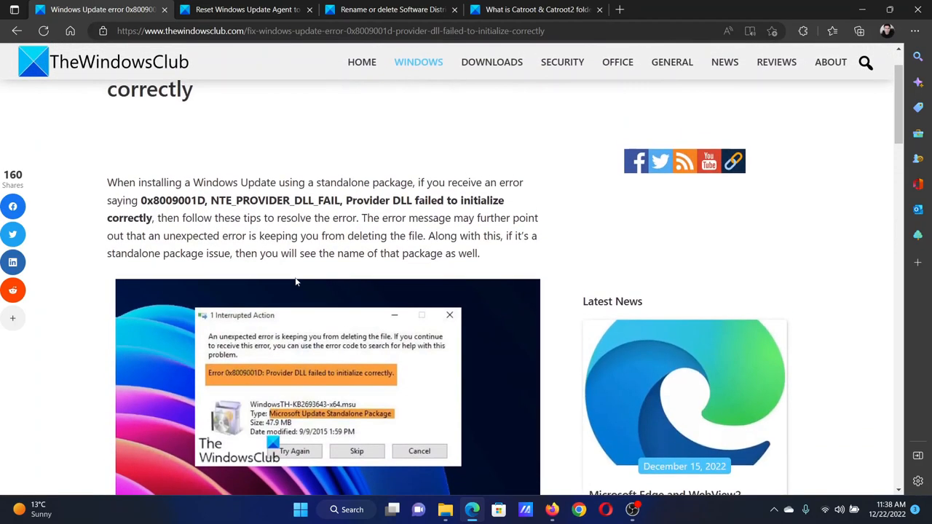